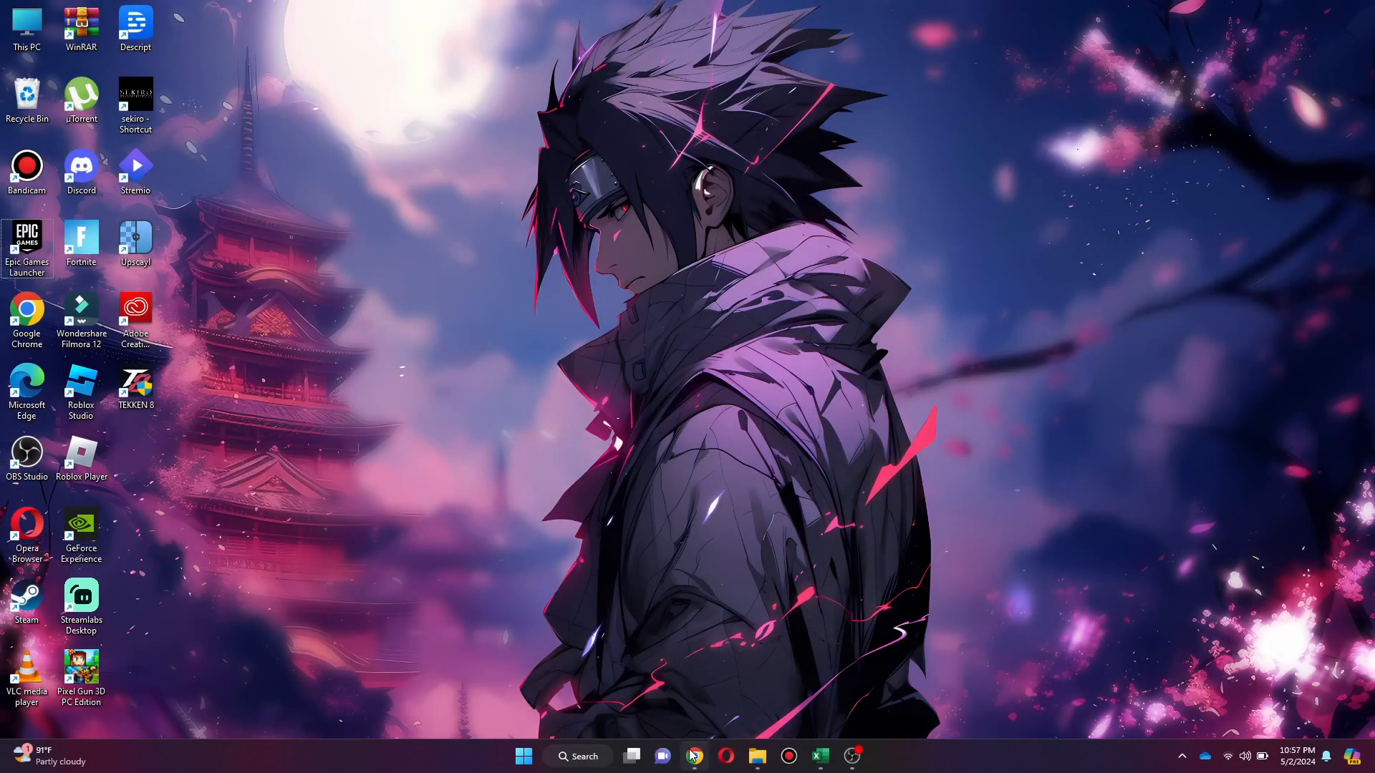
Search the web for "roblox download" and open the official roblox.com download result.
{"action": "left_click", "coordinate": [694, 756]}
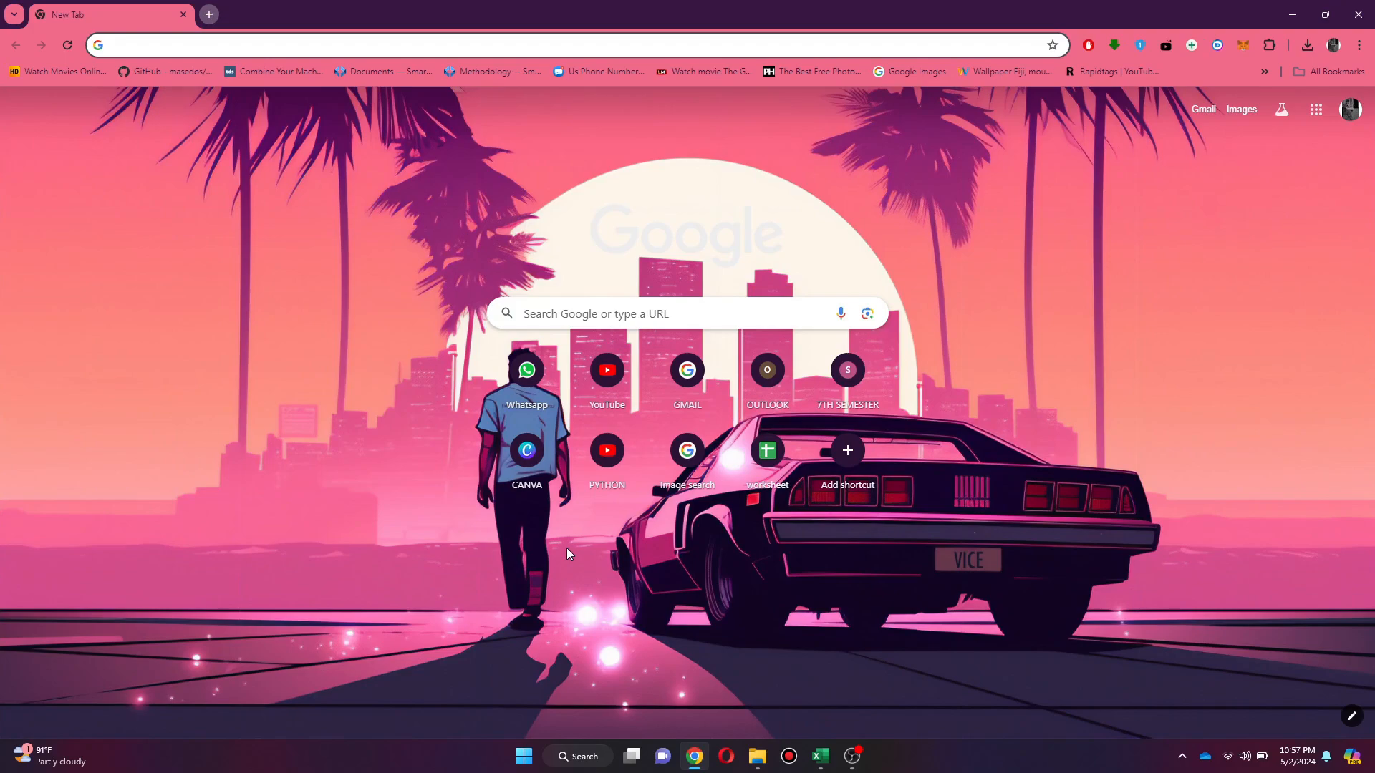
{"action": "type", "text": "roblox do"}
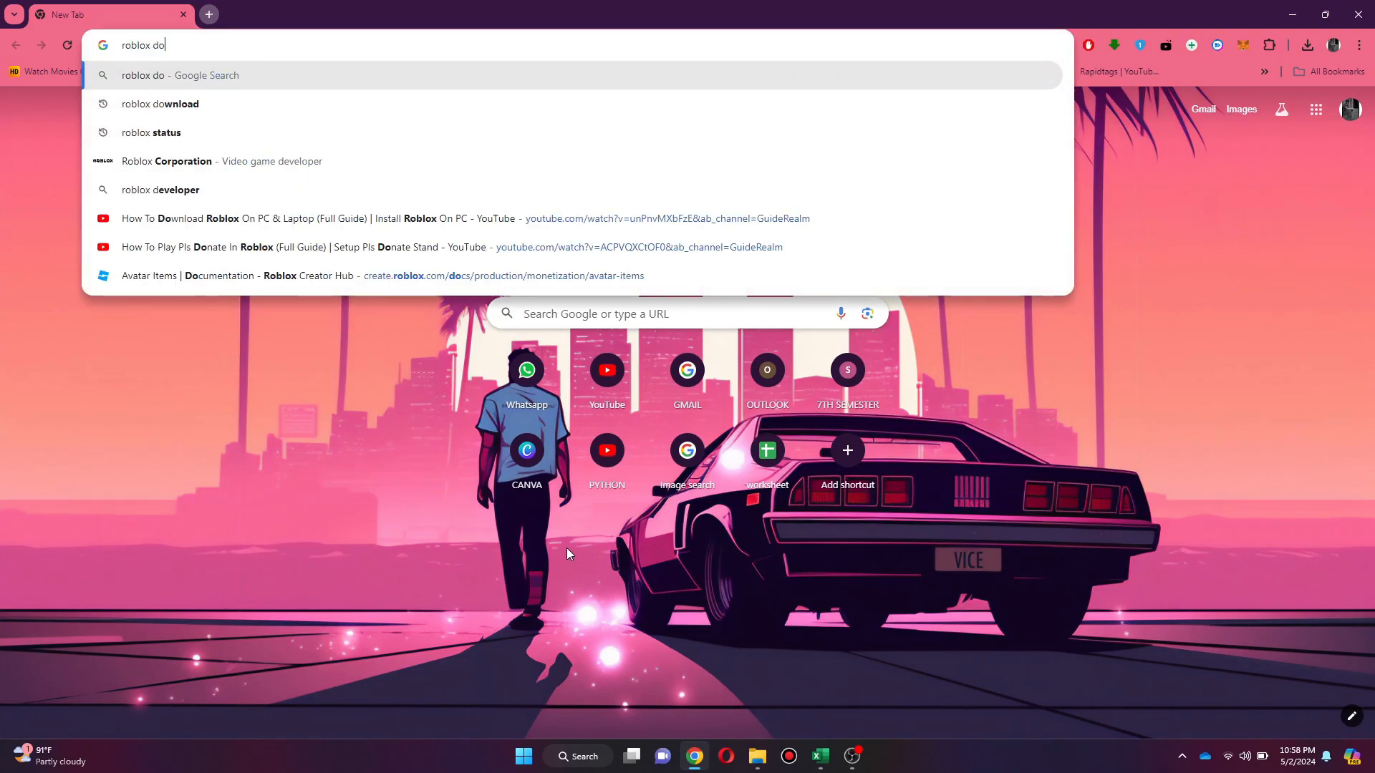
{"action": "left_click", "coordinate": [159, 103]}
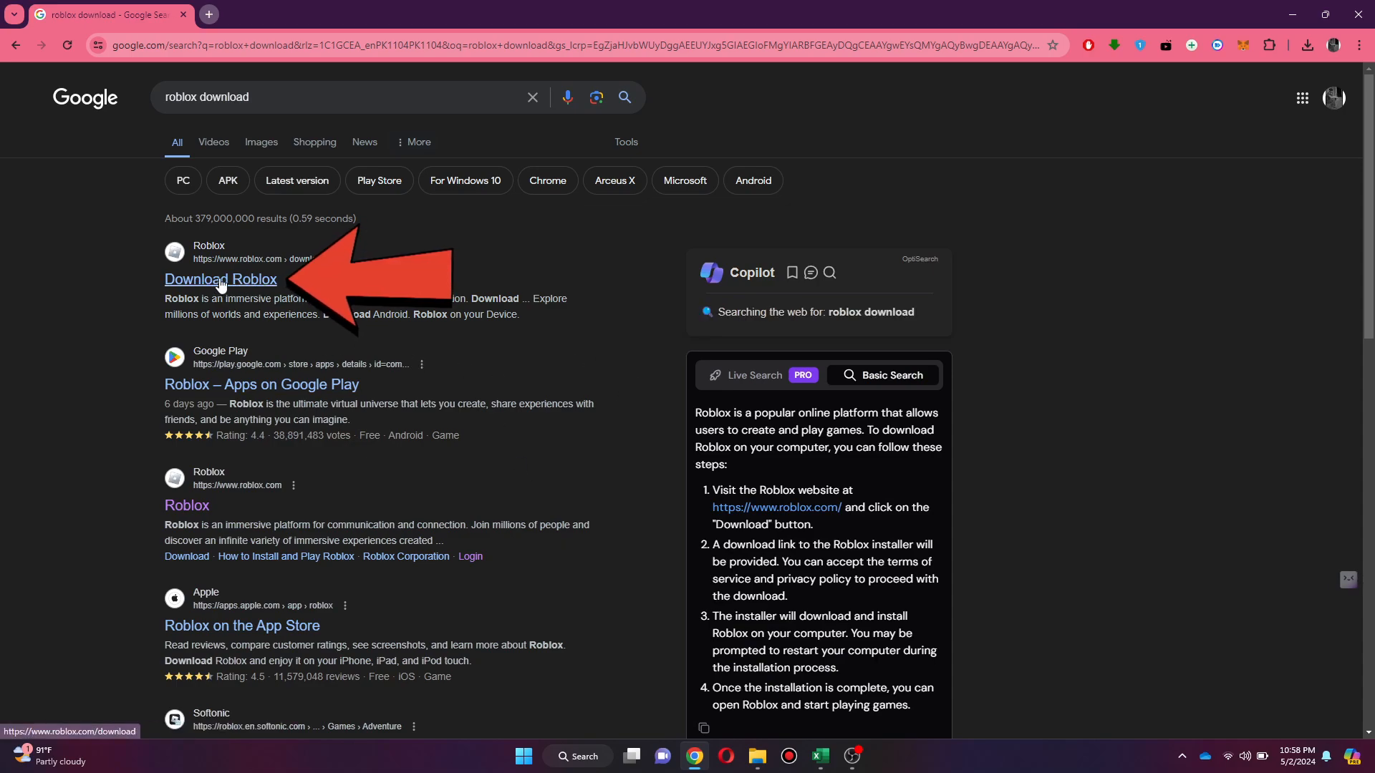
{"action": "left_click", "coordinate": [221, 279]}
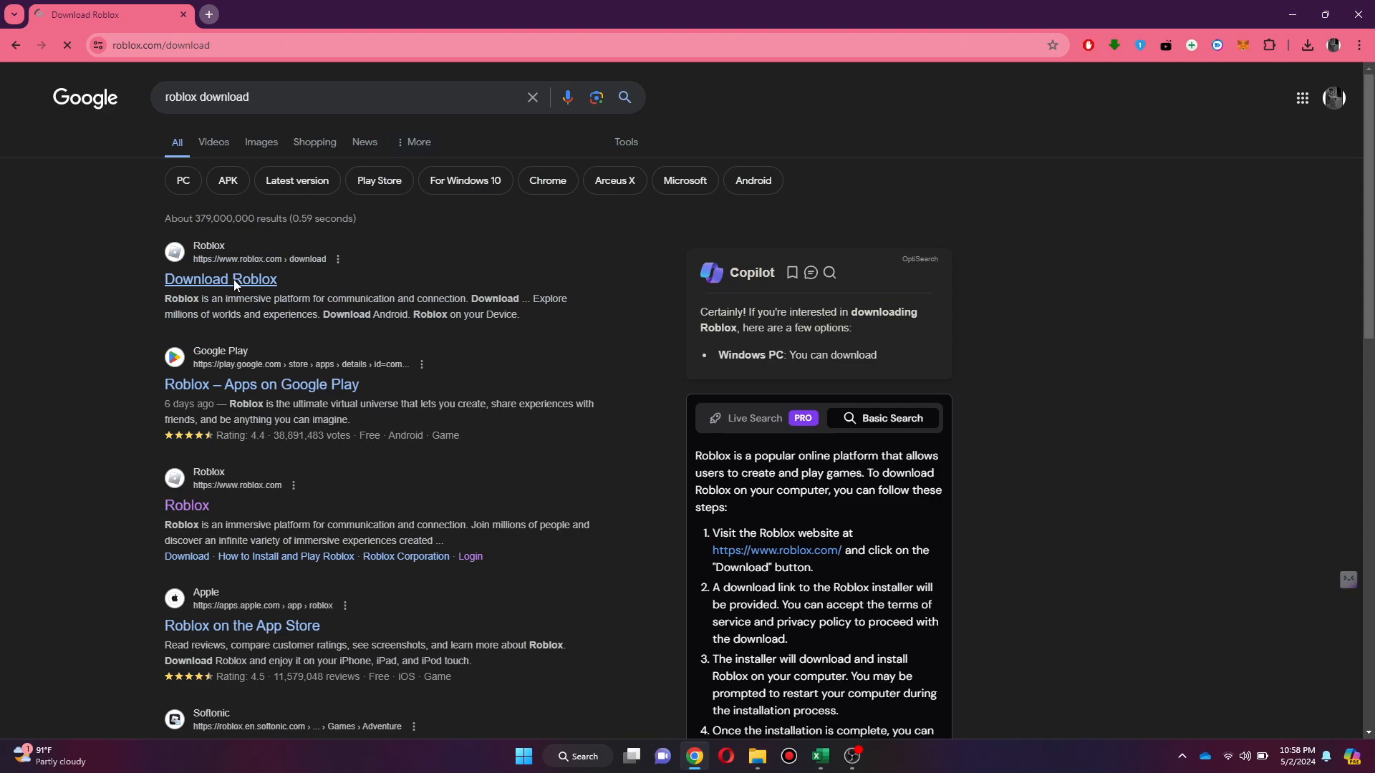
Download the Roblox Windows app installer and save it to the Downloads folder.
{"action": "left_click", "coordinate": [220, 279]}
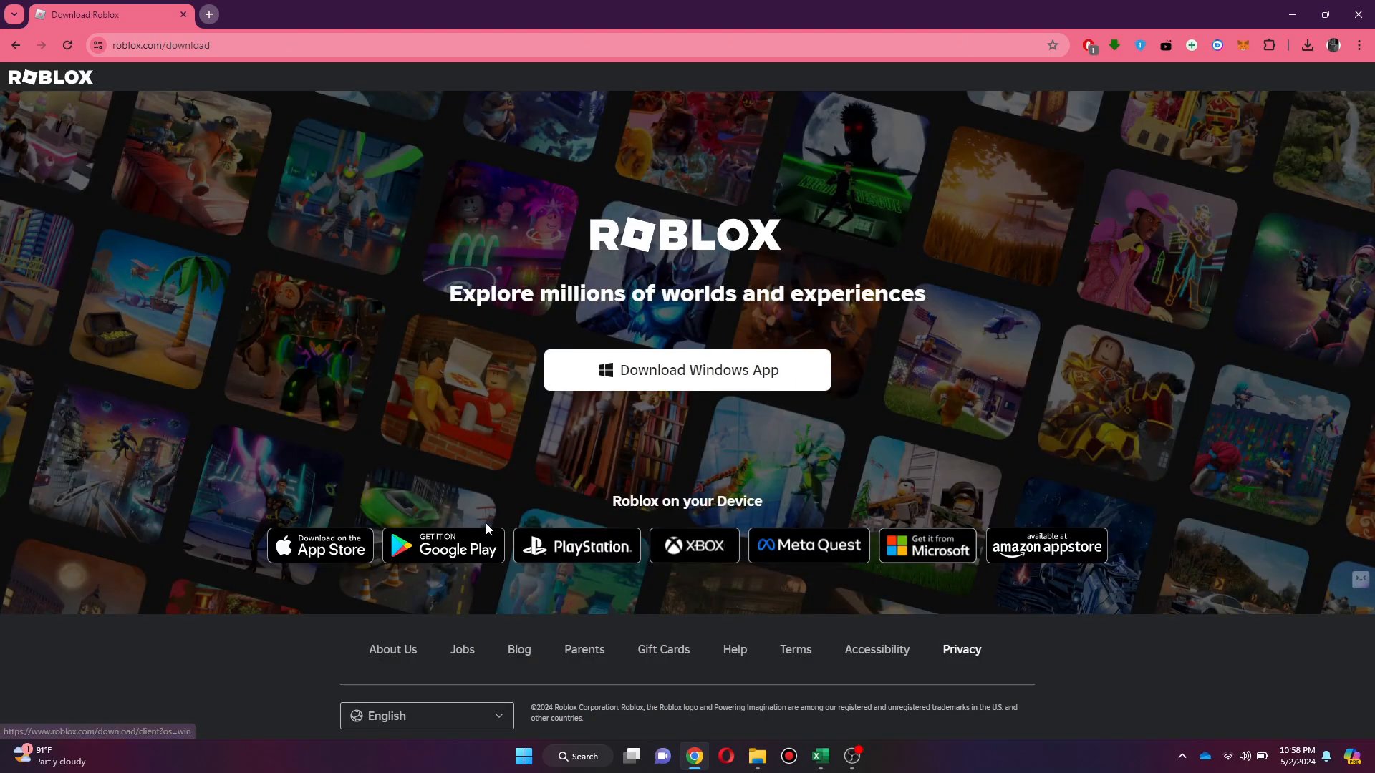
{"action": "mouse_move", "coordinate": [730, 591]}
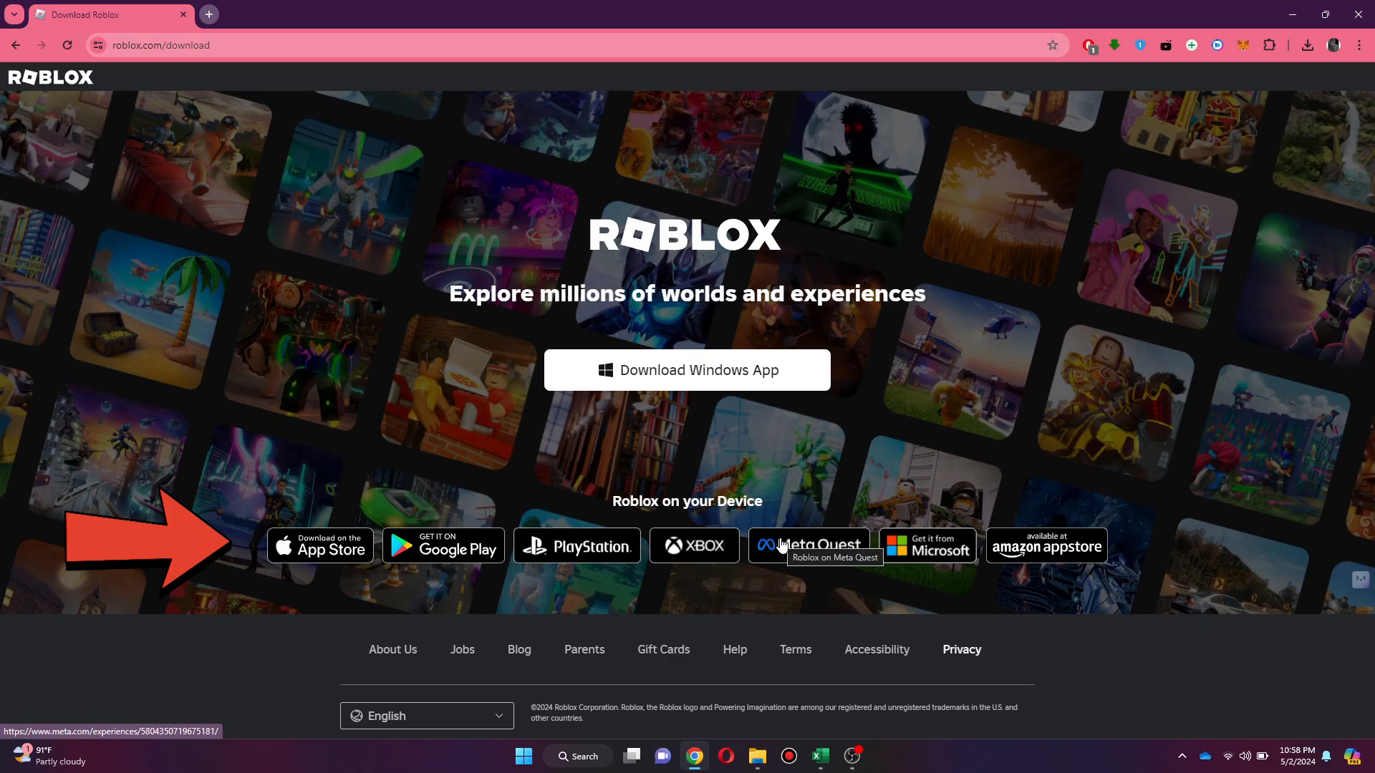
{"action": "mouse_move", "coordinate": [693, 370]}
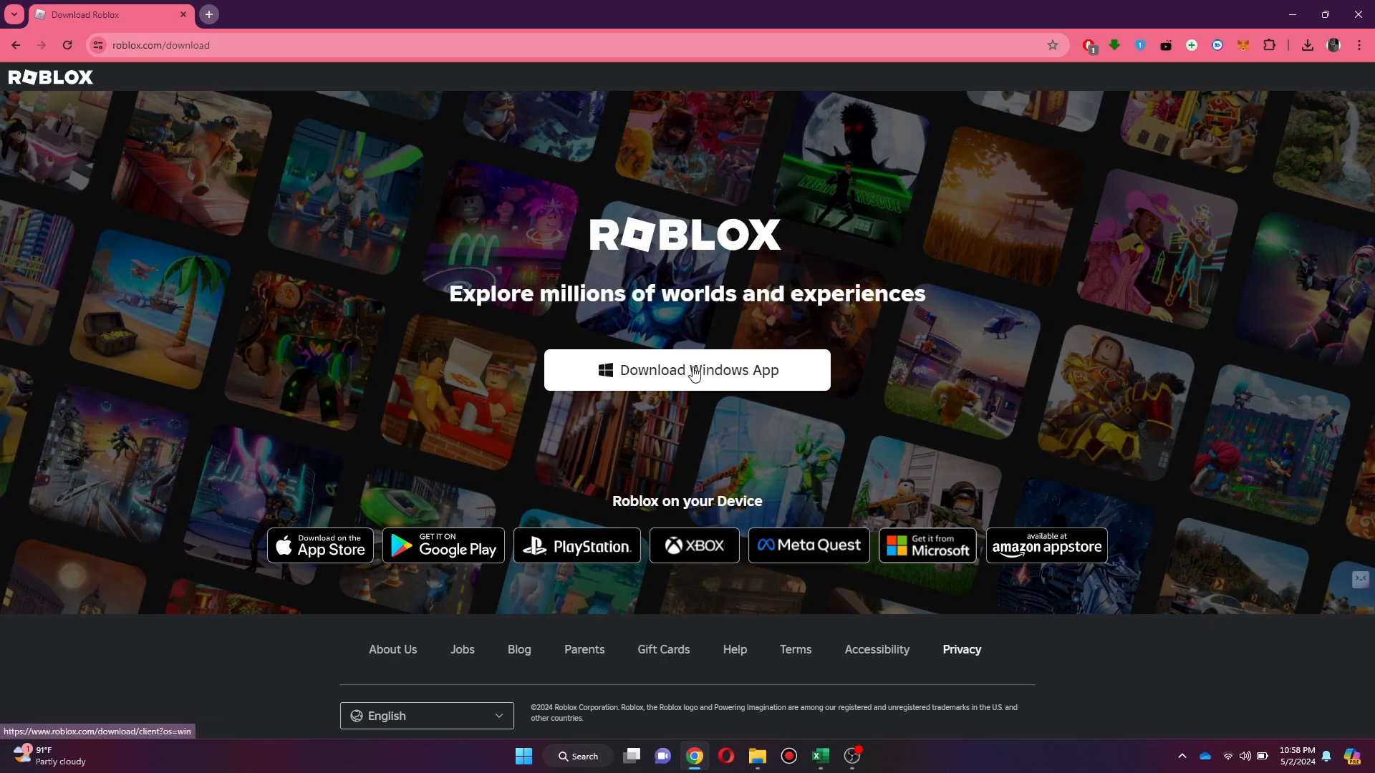
{"action": "left_click", "coordinate": [687, 370]}
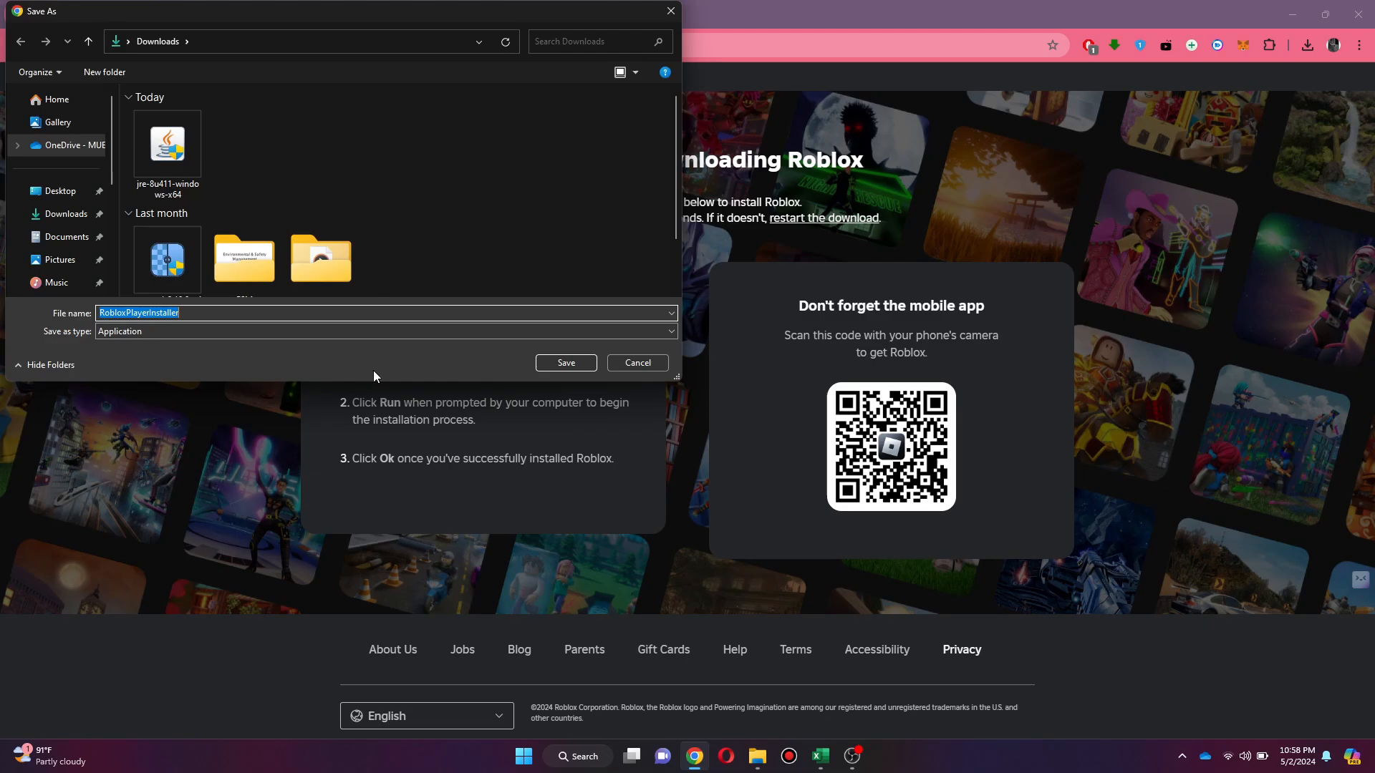
{"action": "left_click", "coordinate": [566, 362]}
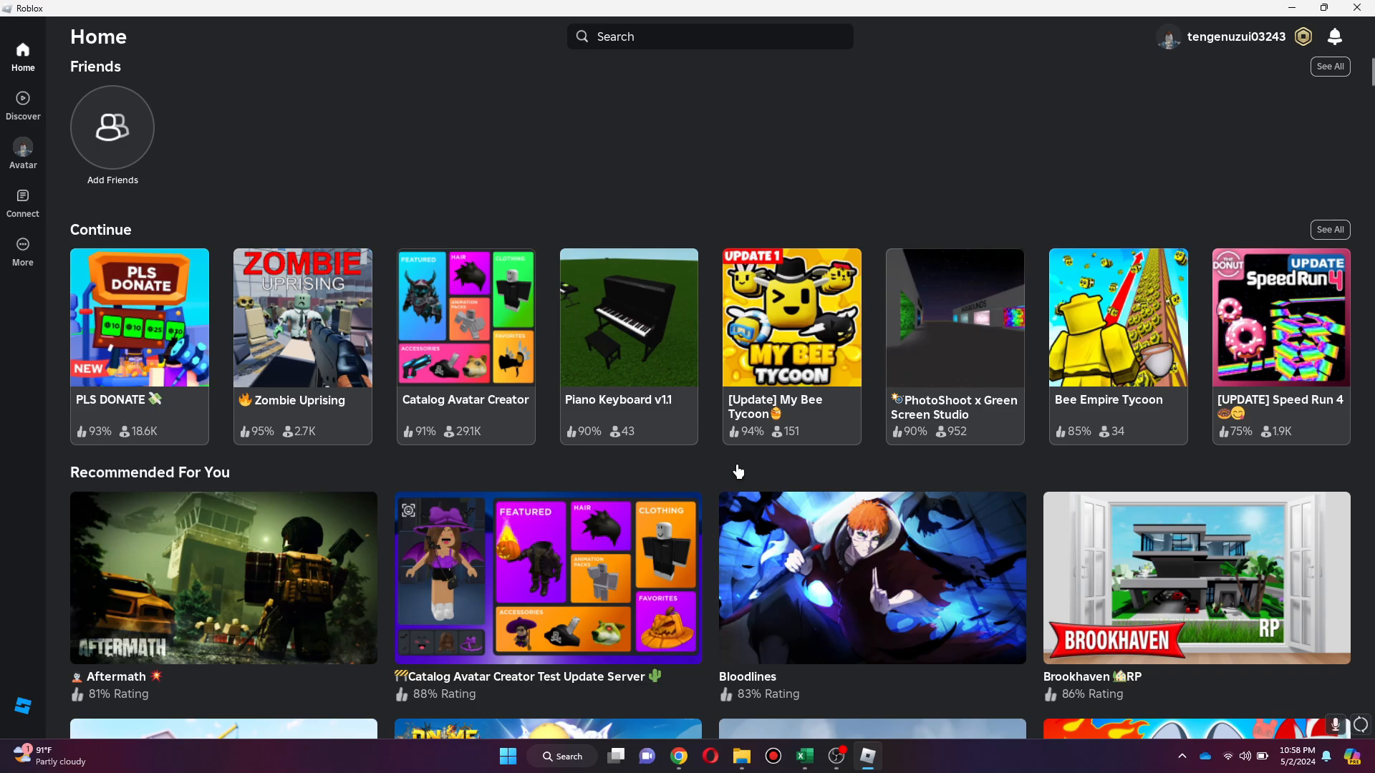
Launch PLS DONATE from its game page so it starts joining a server.
{"action": "left_click", "coordinate": [139, 316]}
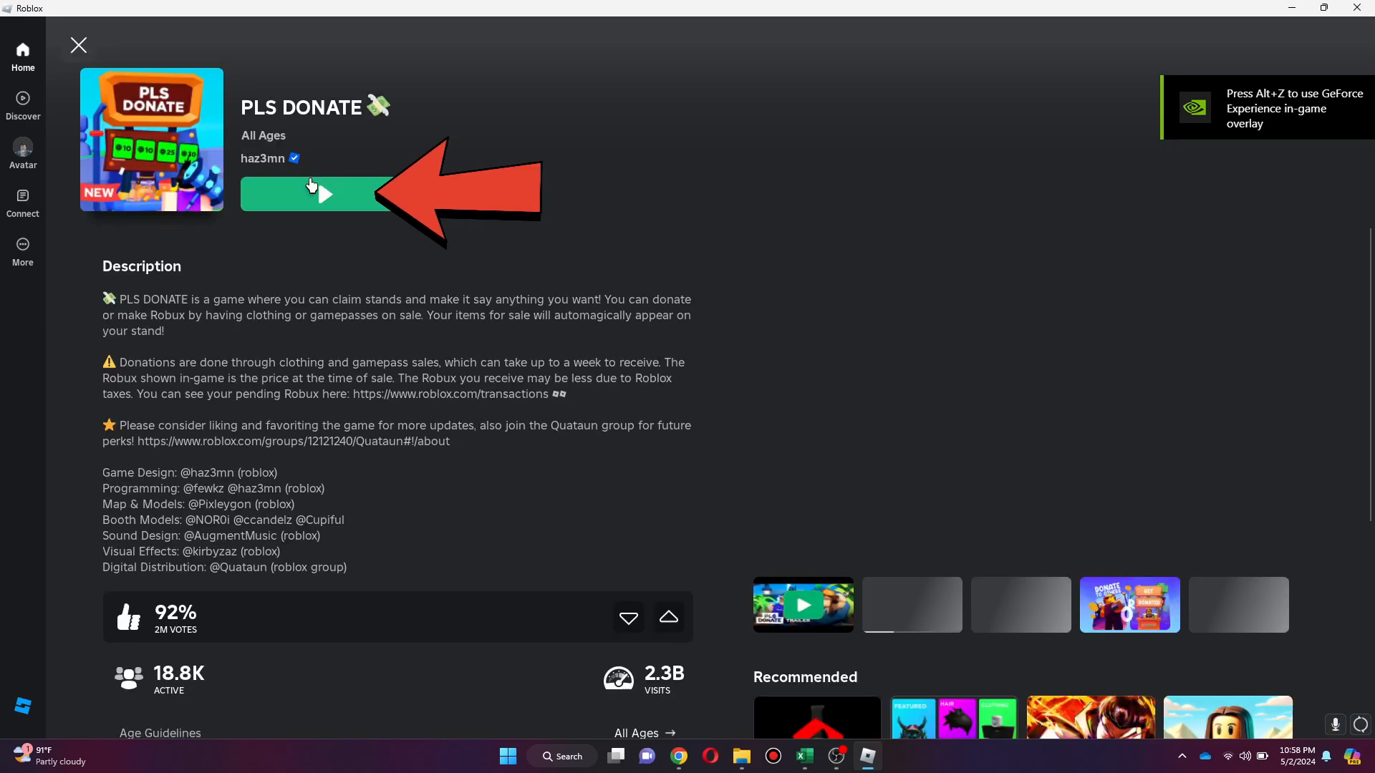
{"action": "left_click", "coordinate": [315, 193]}
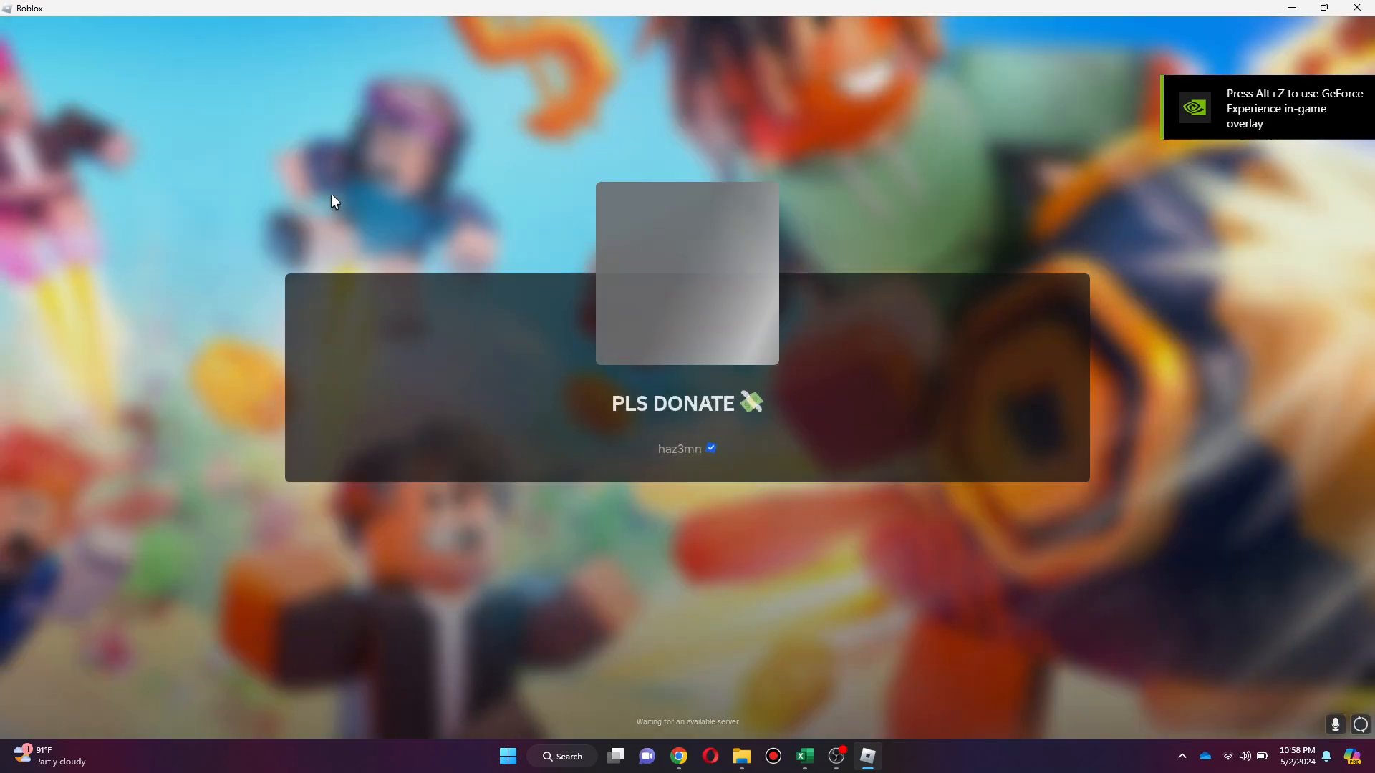